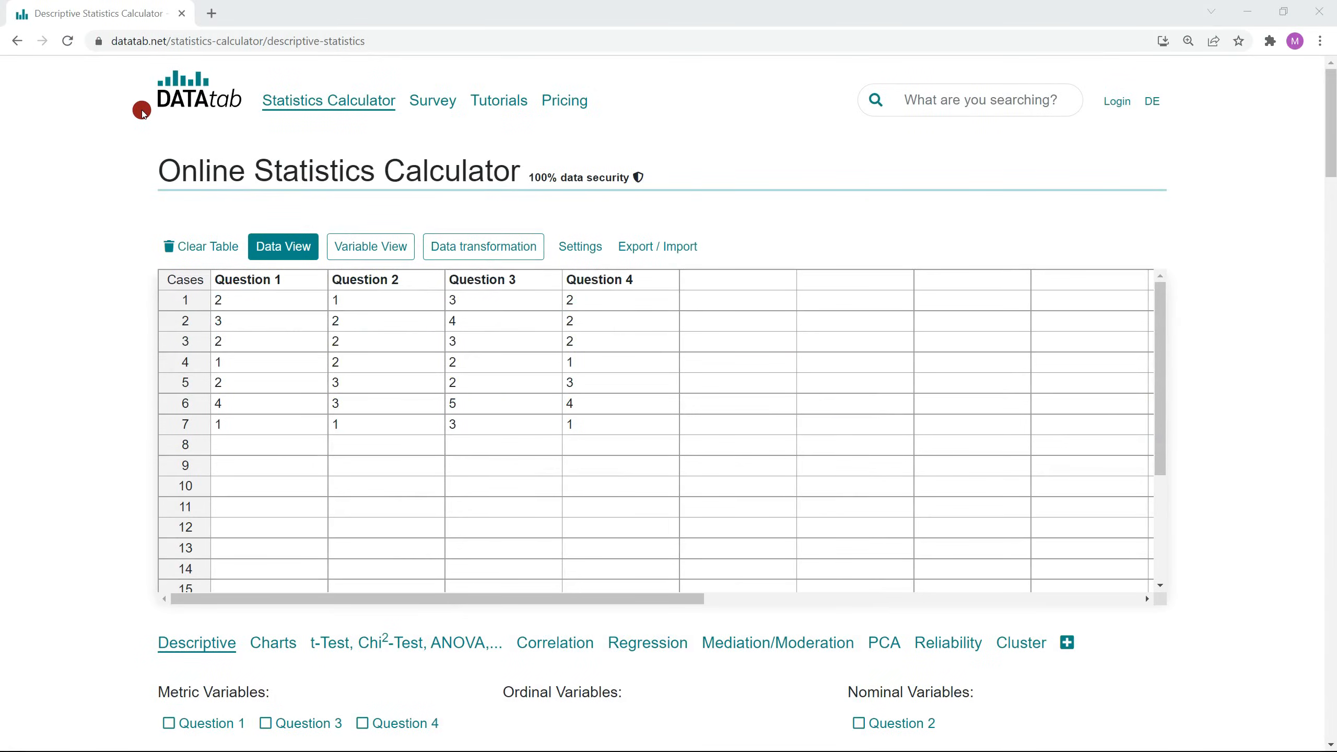
{"action": "mouse_move", "coordinate": [217, 64]}
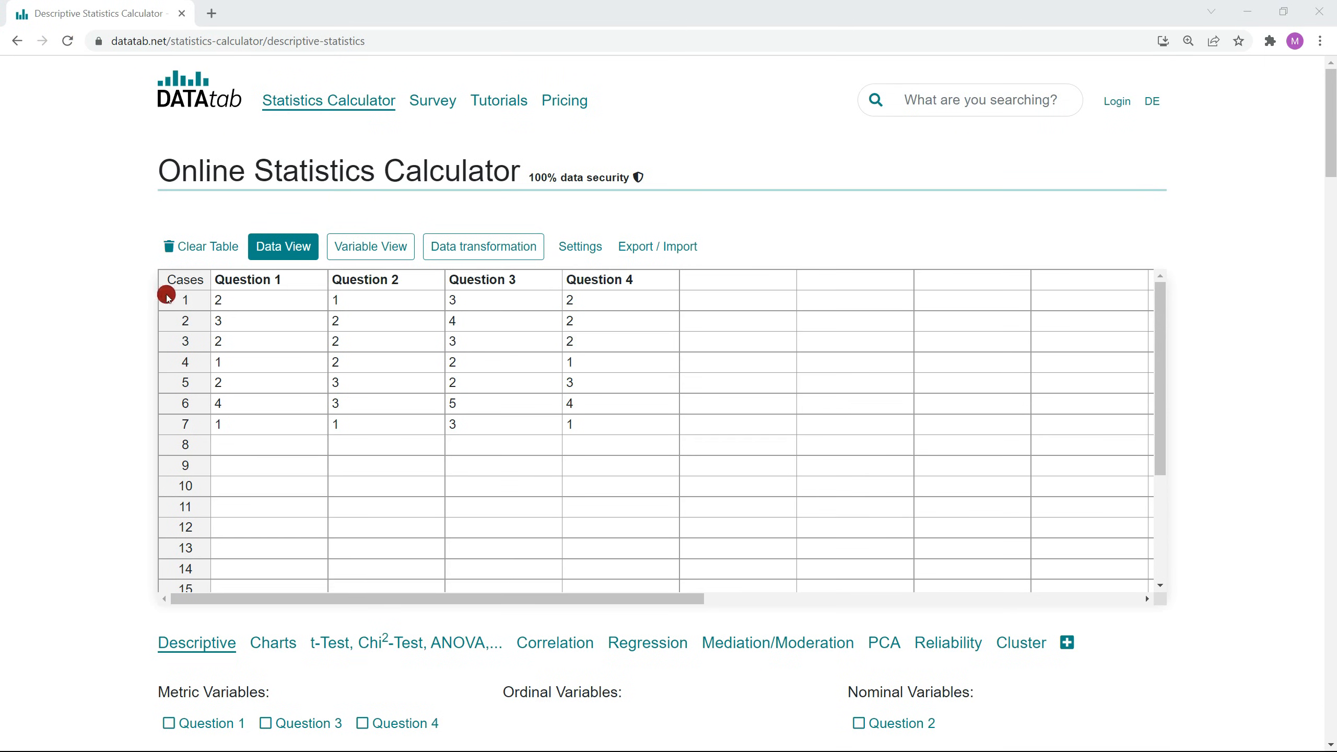
{"action": "mouse_move", "coordinate": [547, 391]}
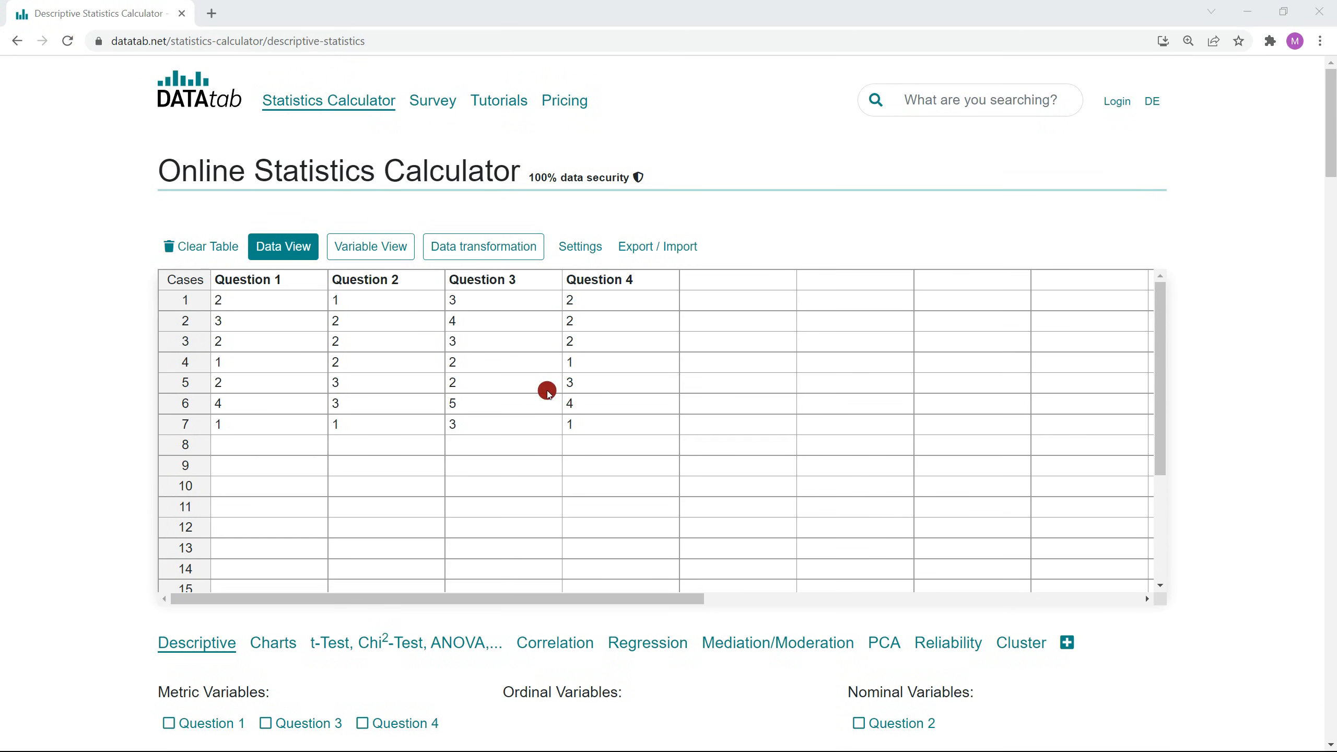
Open the data transformation tools above the Question 1–4 data table
{"action": "left_click", "coordinate": [483, 247]}
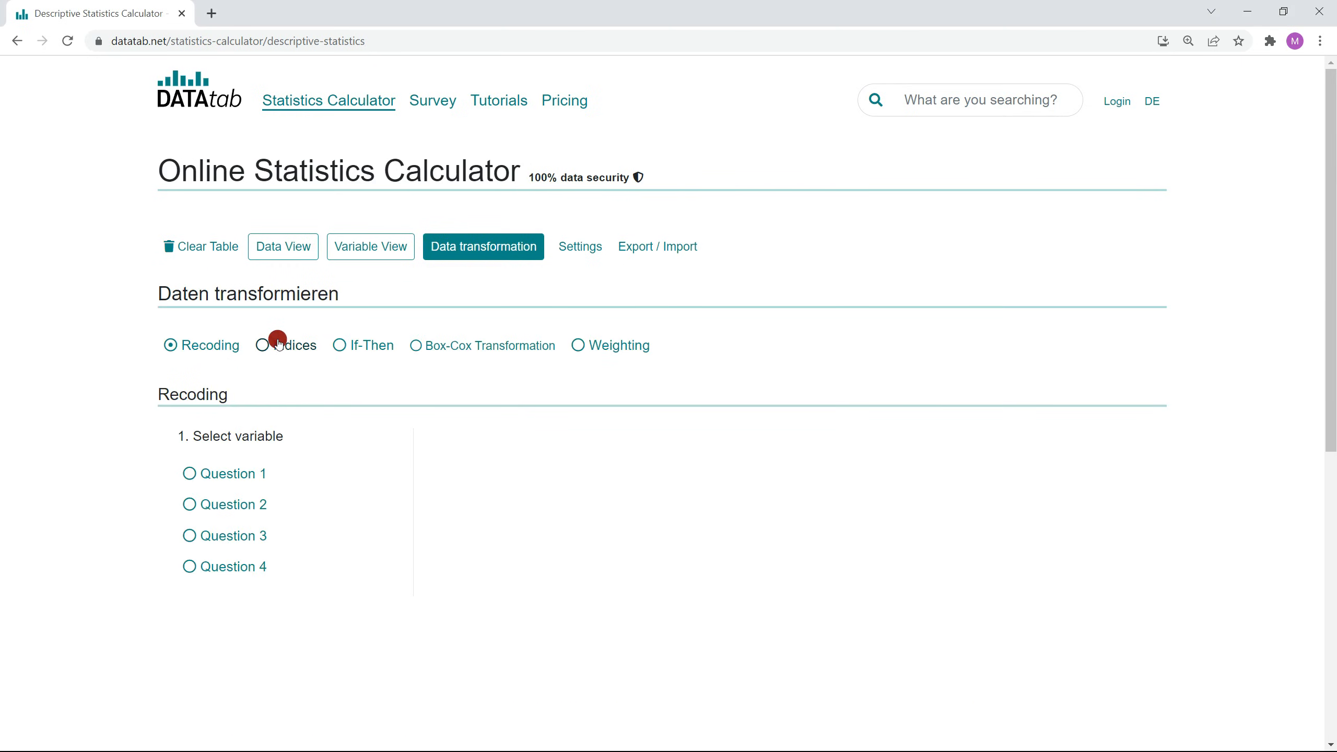
Create a mean value index of Questions 1–4 named 'New Var'
{"action": "left_click", "coordinate": [270, 346]}
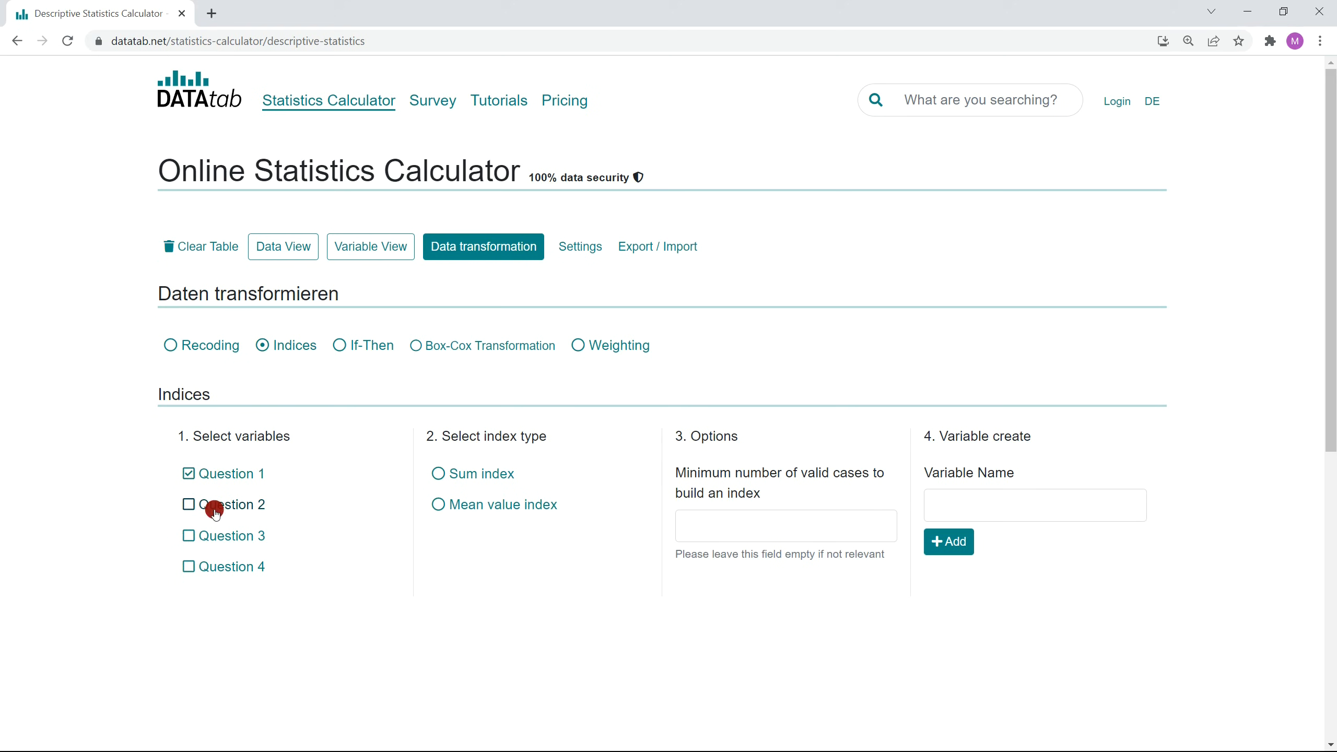
{"action": "left_click", "coordinate": [188, 504]}
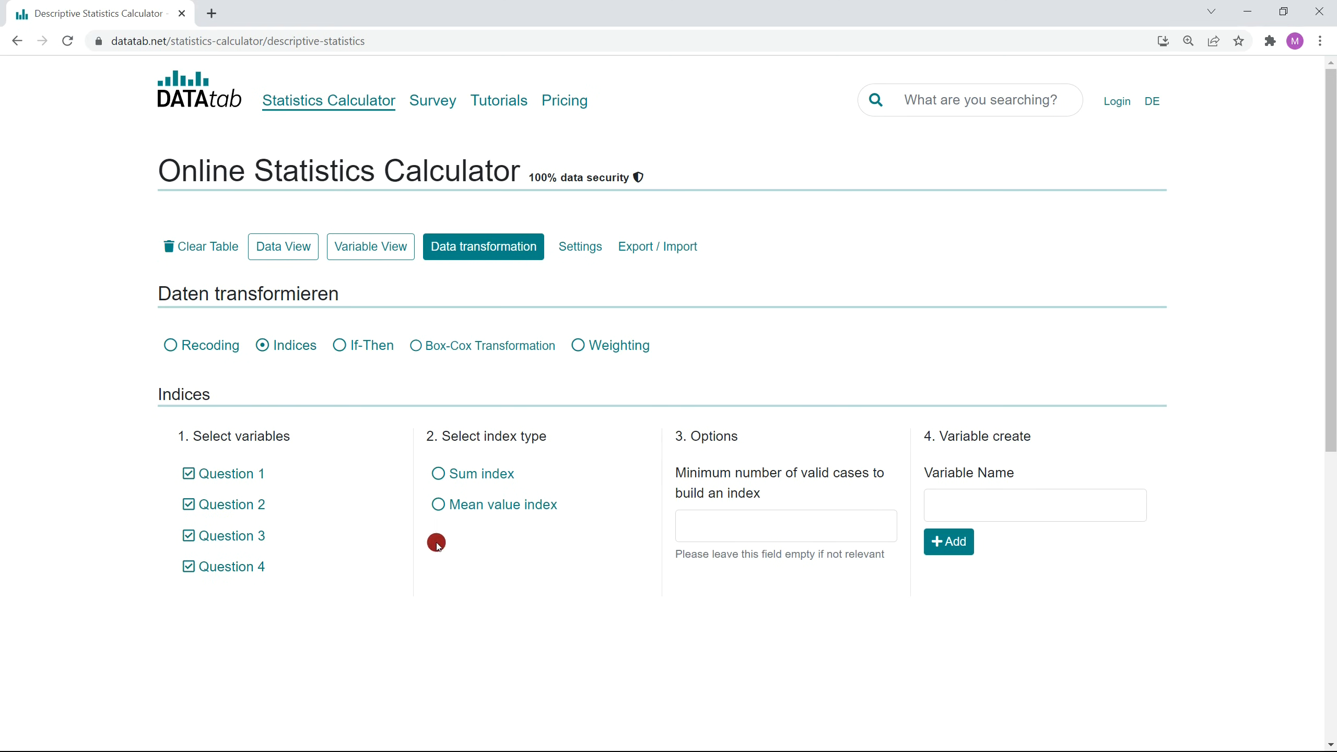
{"action": "left_click", "coordinate": [438, 504]}
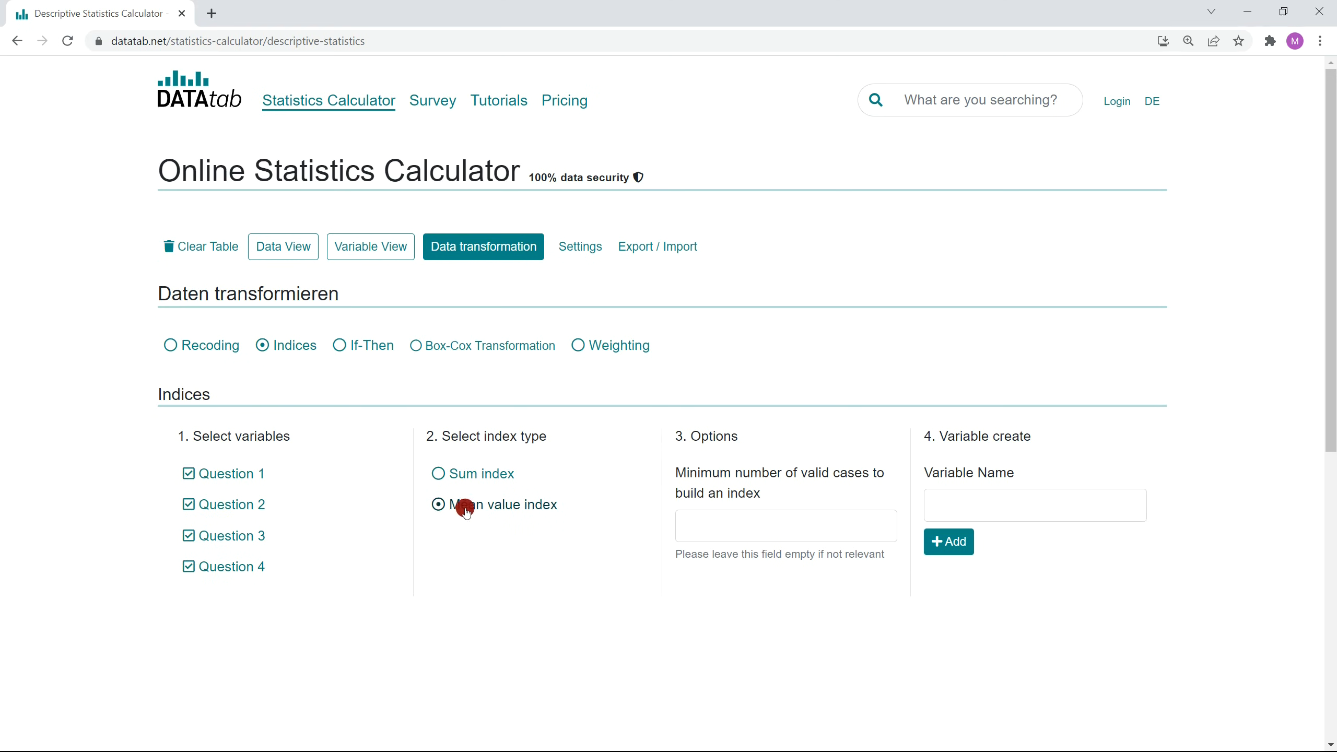
{"action": "type", "text": "New Var"}
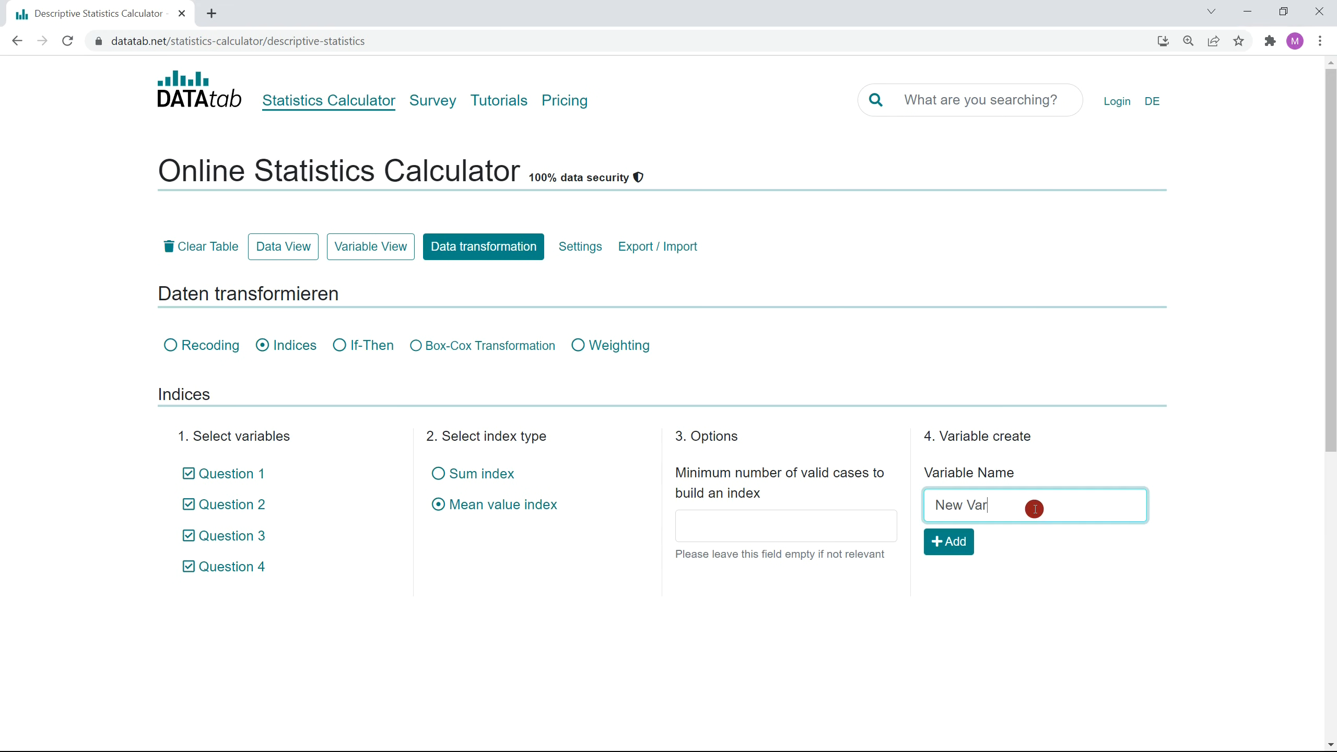
{"action": "left_click", "coordinate": [283, 247]}
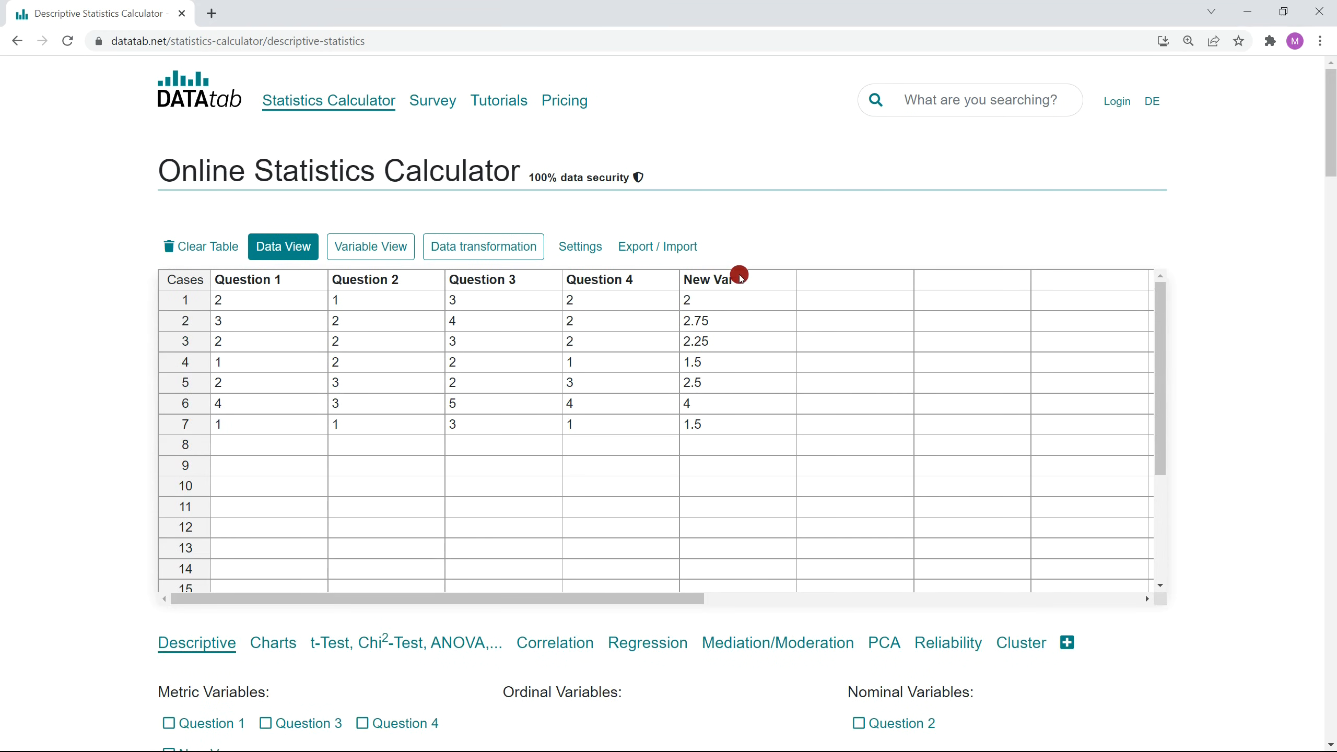
{"action": "mouse_move", "coordinate": [946, 642]}
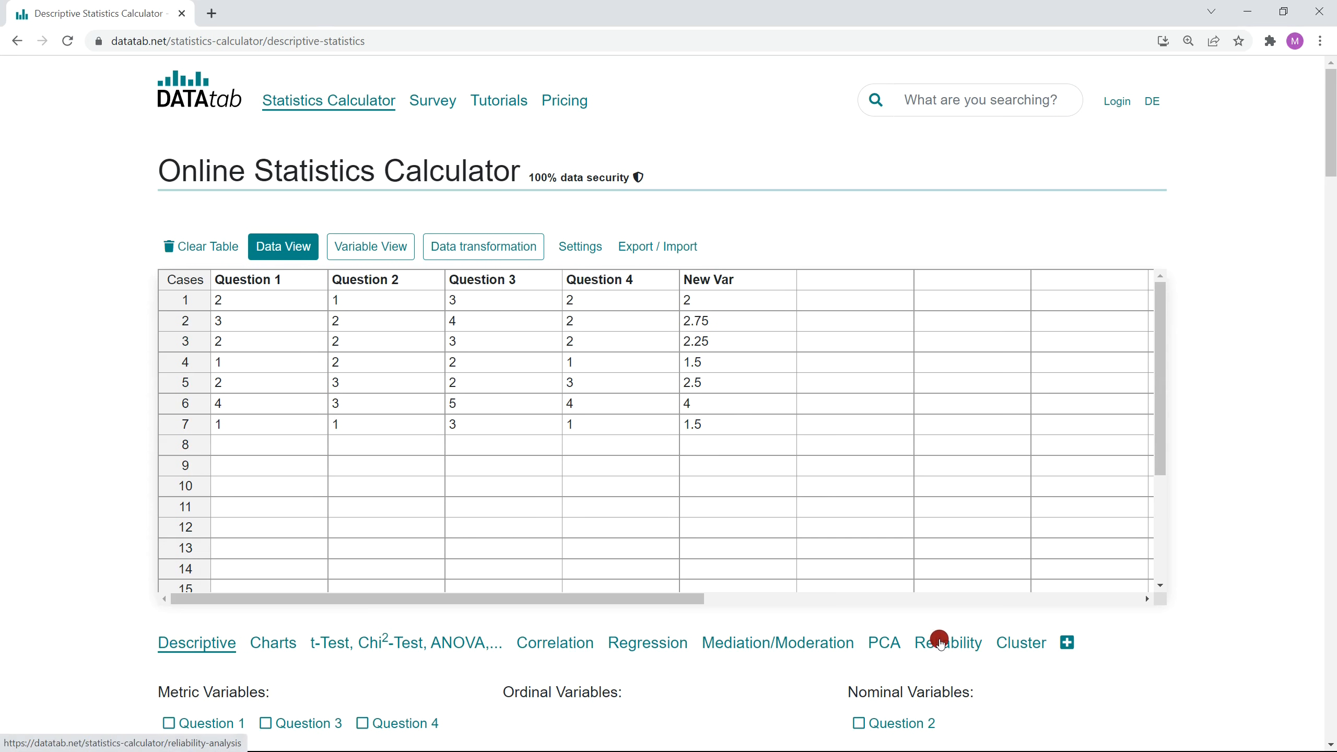
Go to the reliability analysis page
{"action": "left_click", "coordinate": [946, 641]}
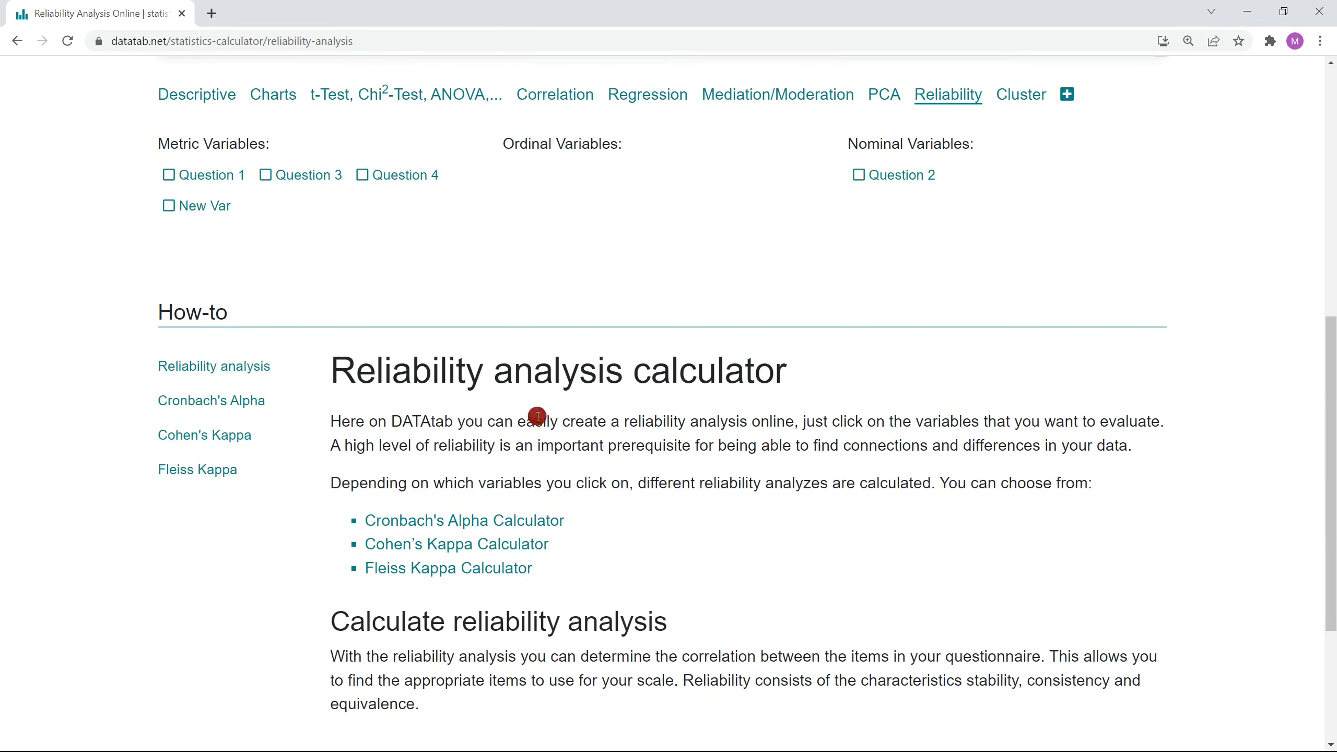
{"action": "mouse_move", "coordinate": [211, 401]}
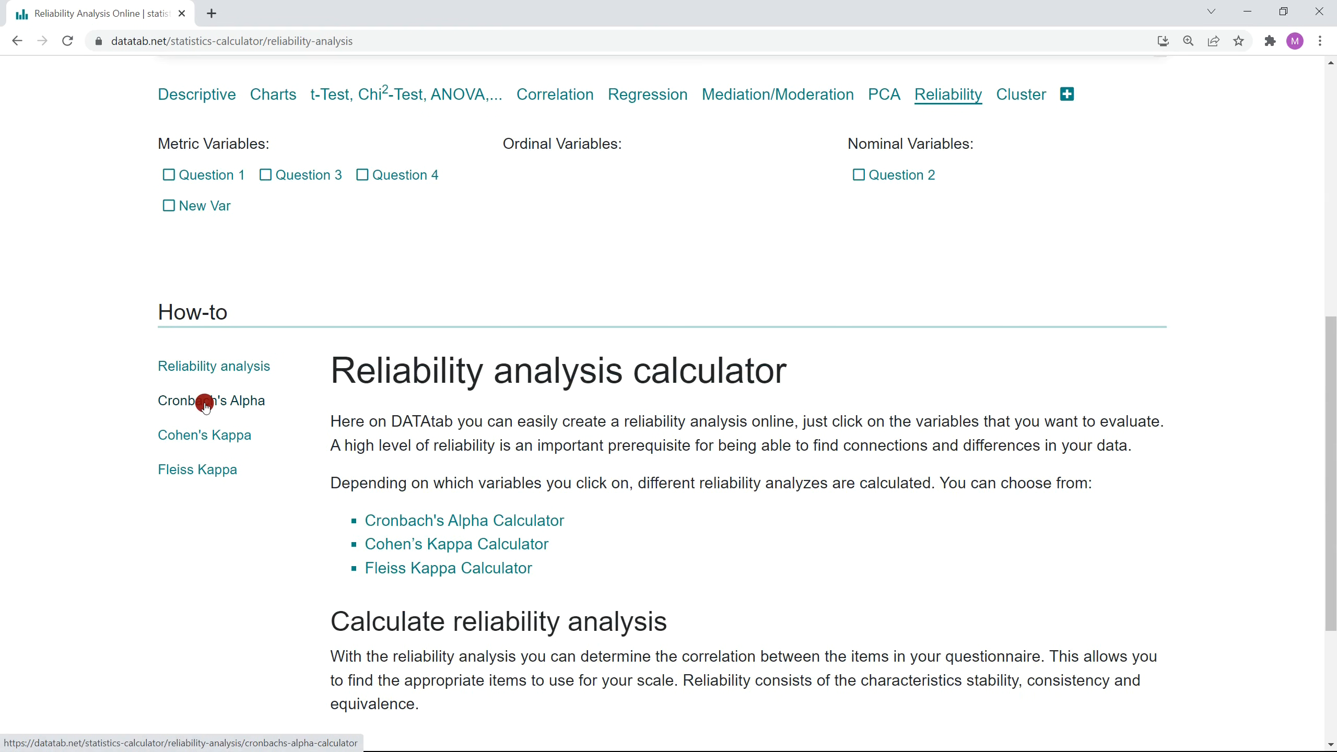
Open the Cronbach's Alpha page from the How-to sidebar
{"action": "left_click", "coordinate": [211, 400]}
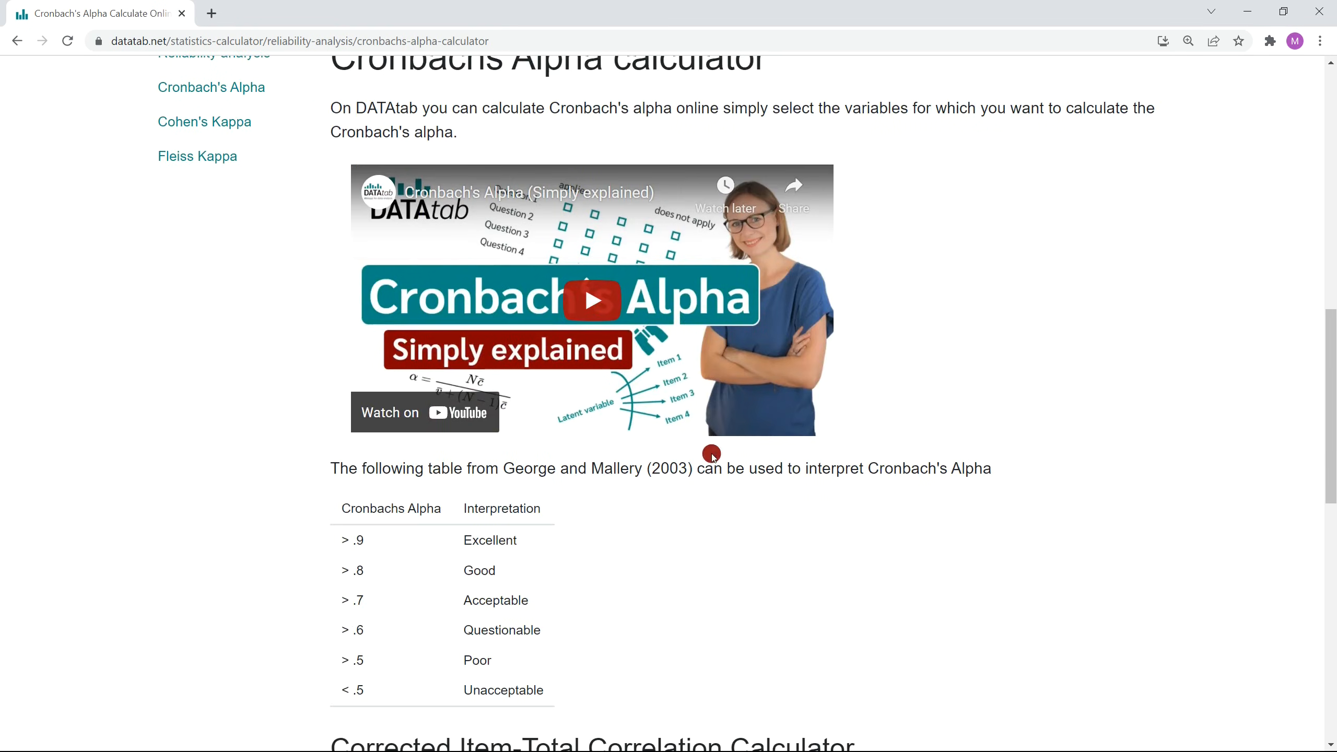
{"action": "mouse_move", "coordinate": [955, 406]}
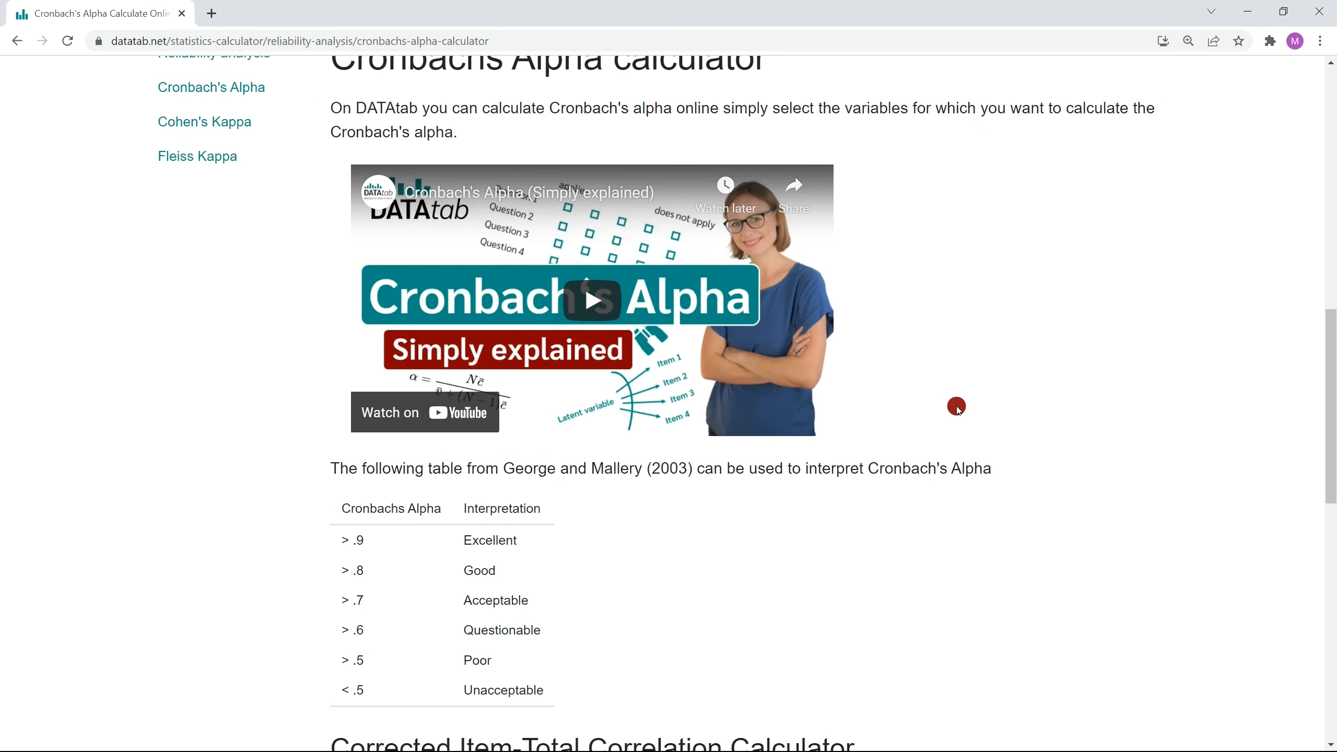